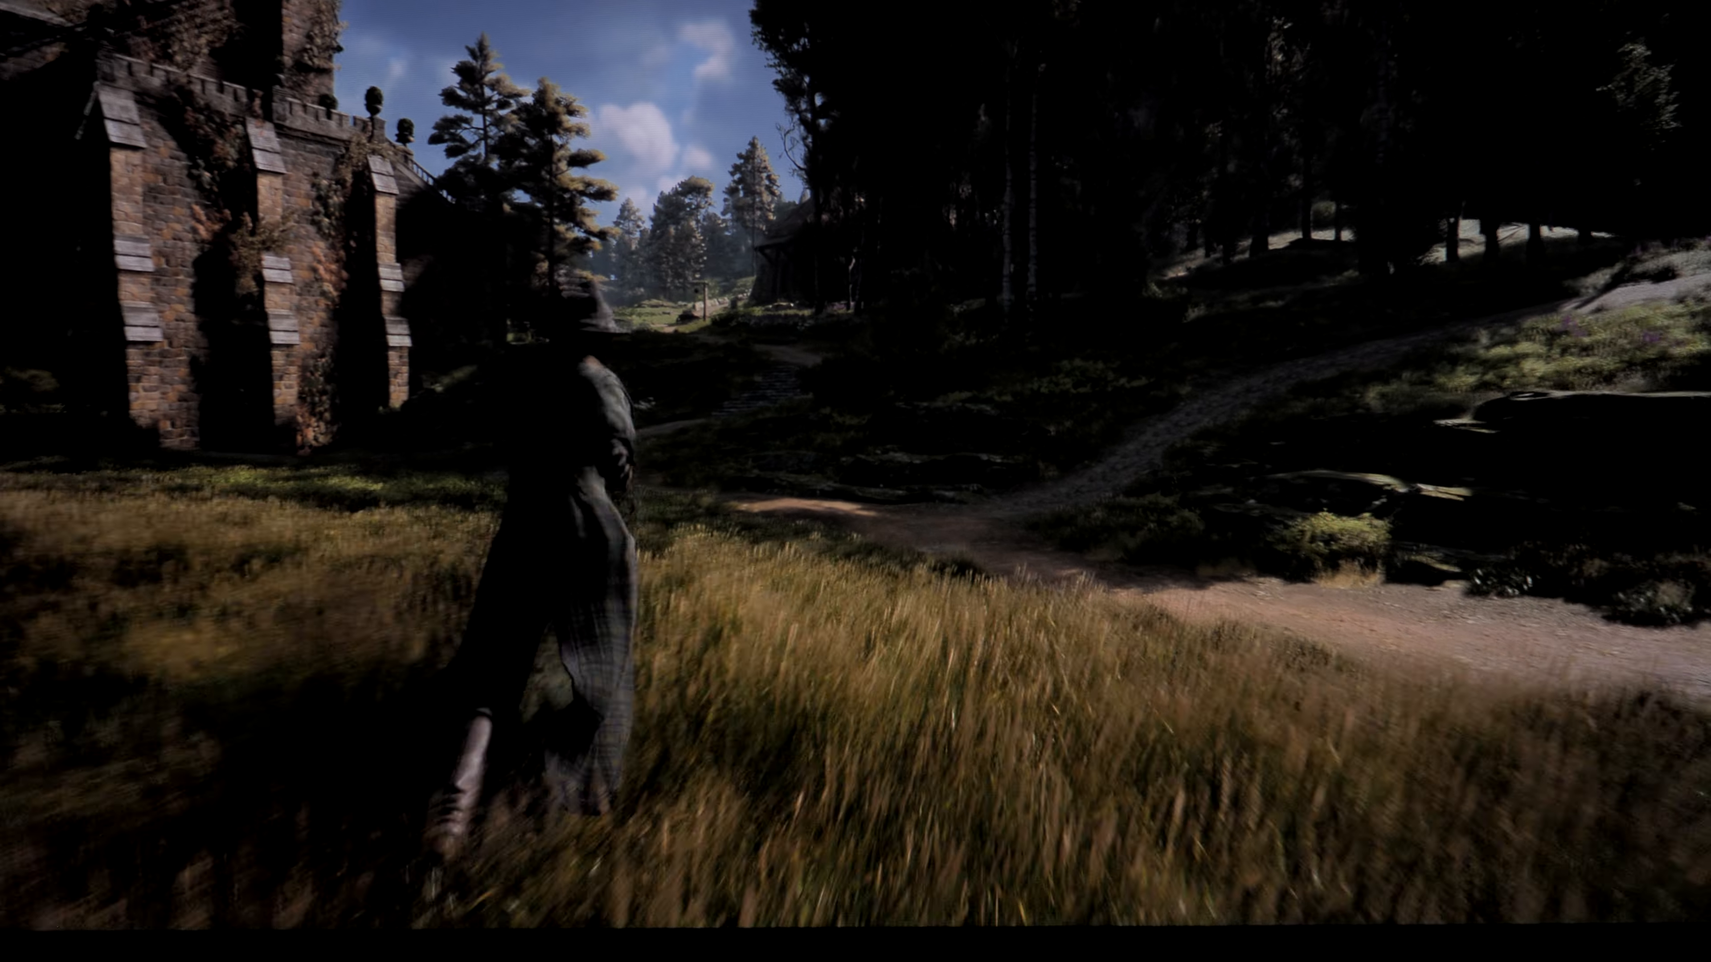
pyautogui.press('w')
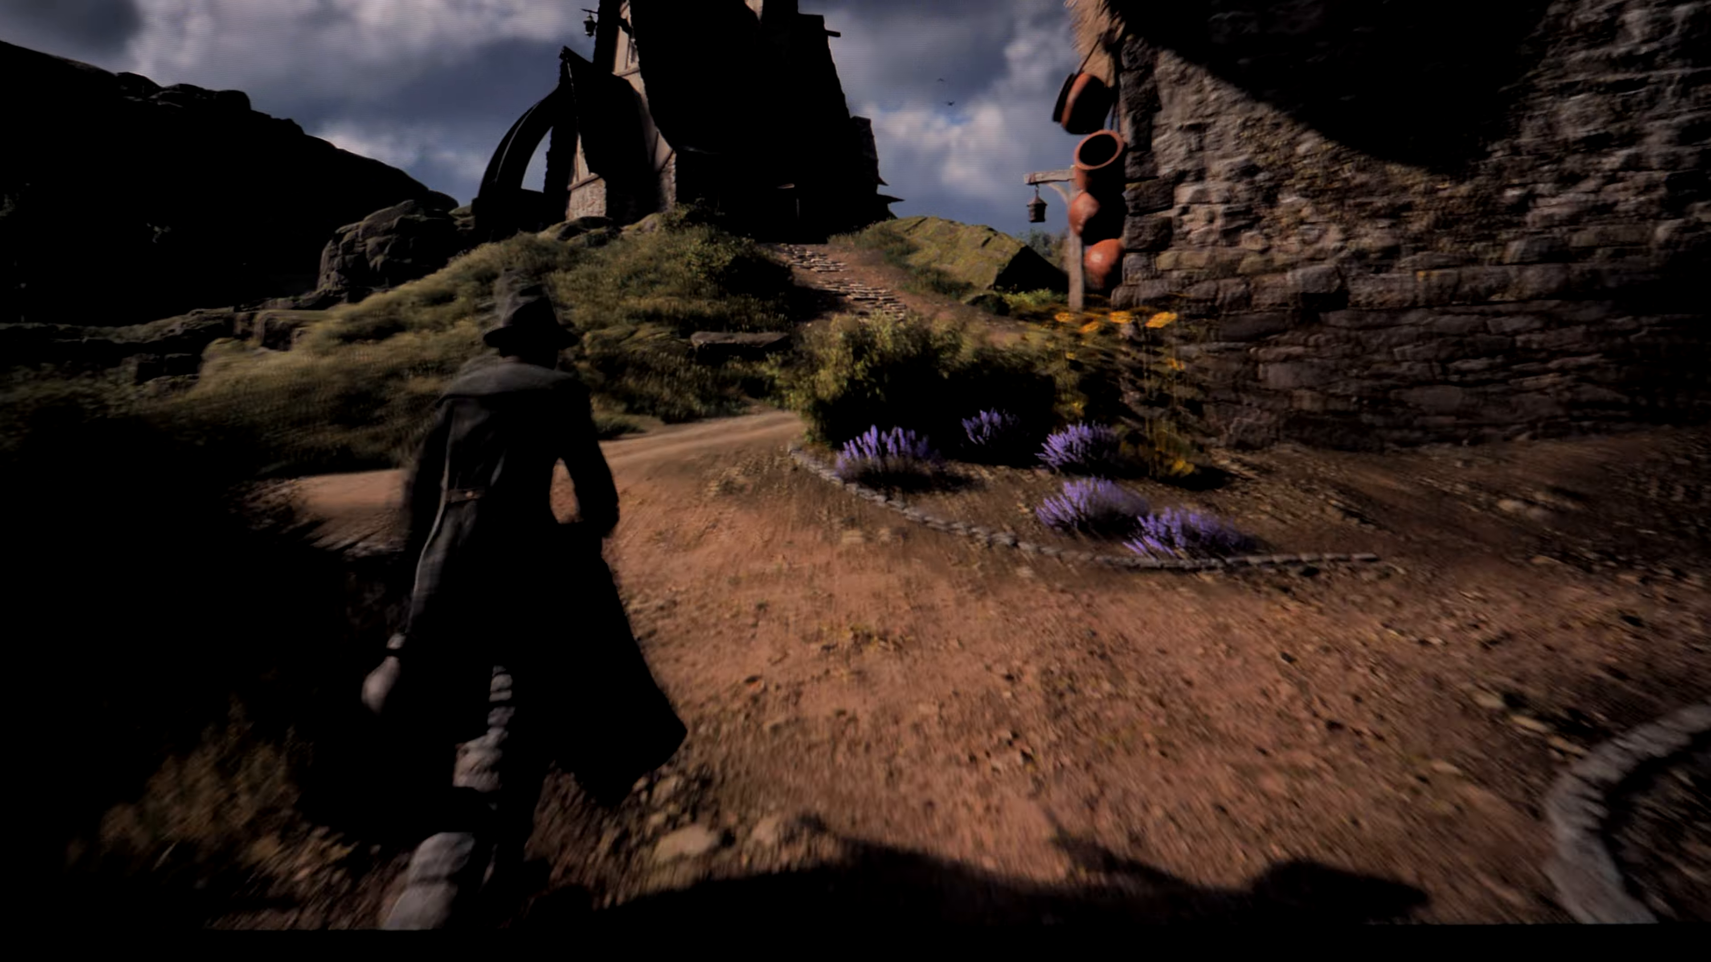
pyautogui.press('w')
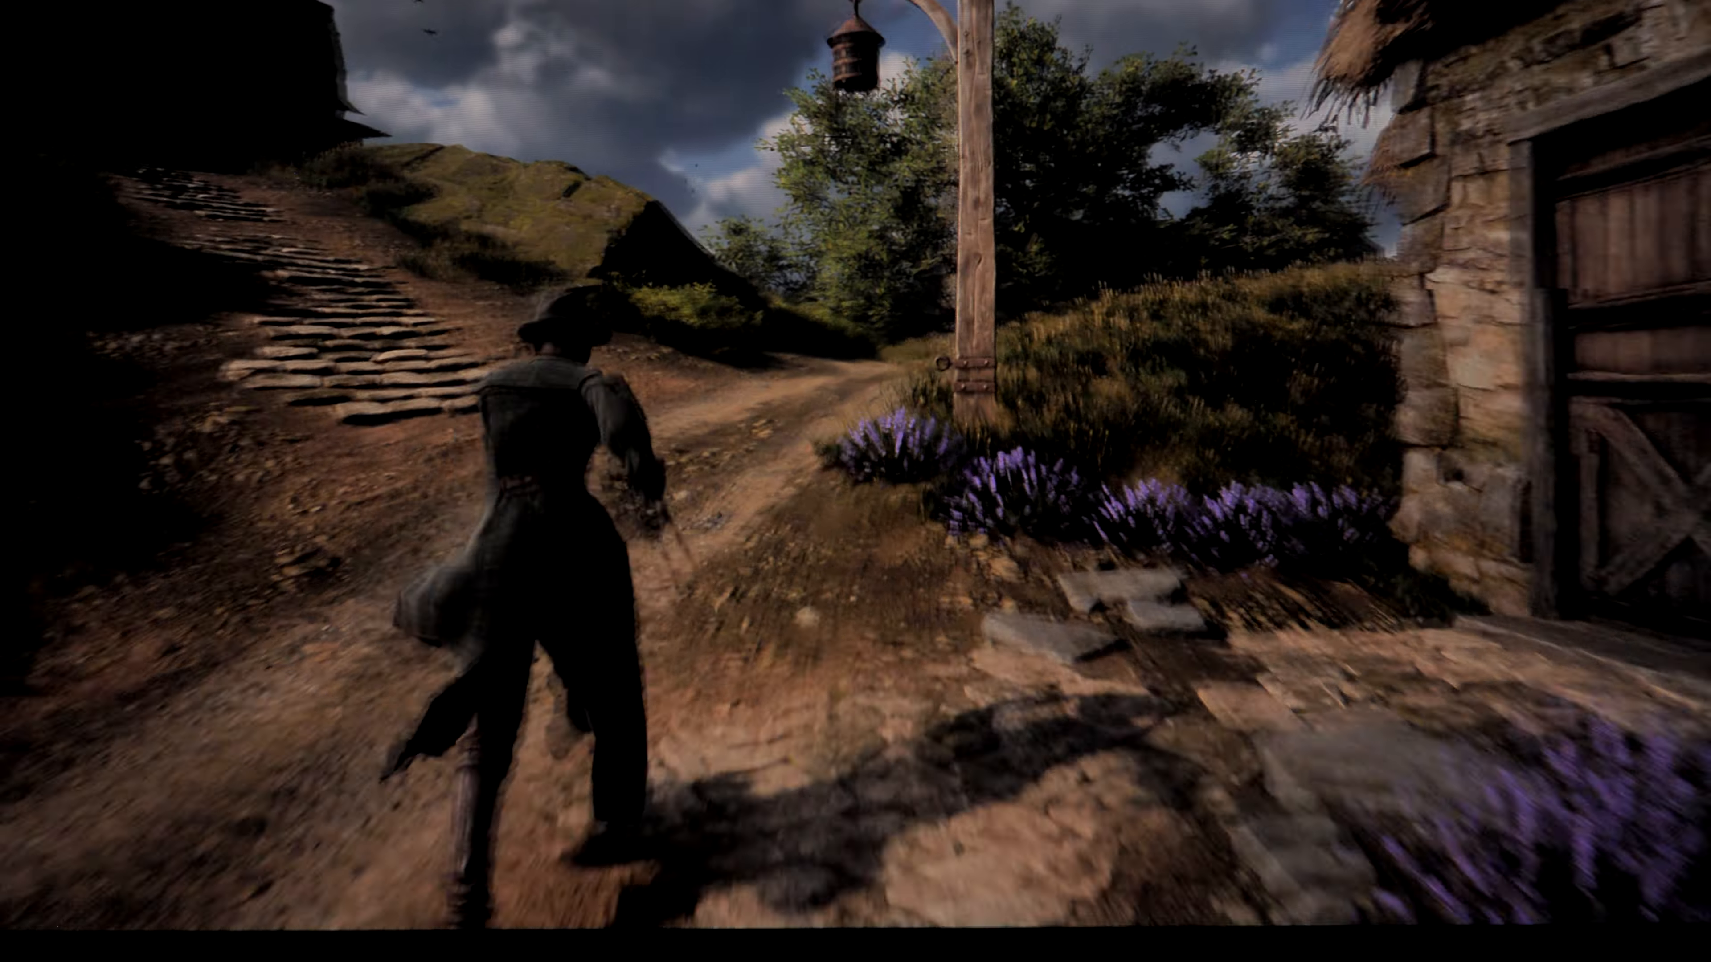